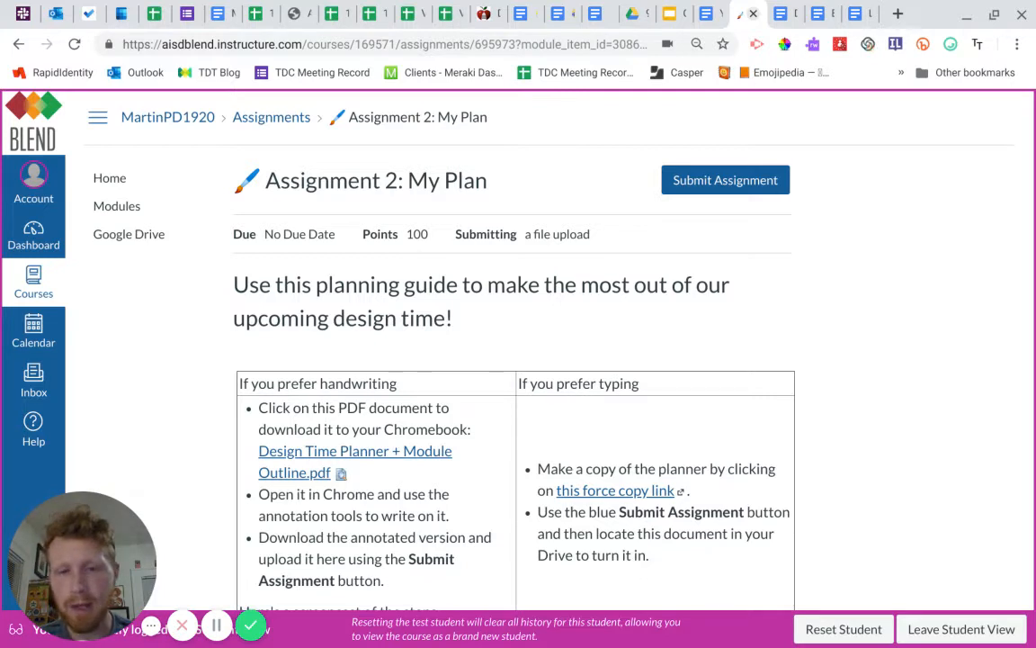
pyautogui.moveTo(529, 342)
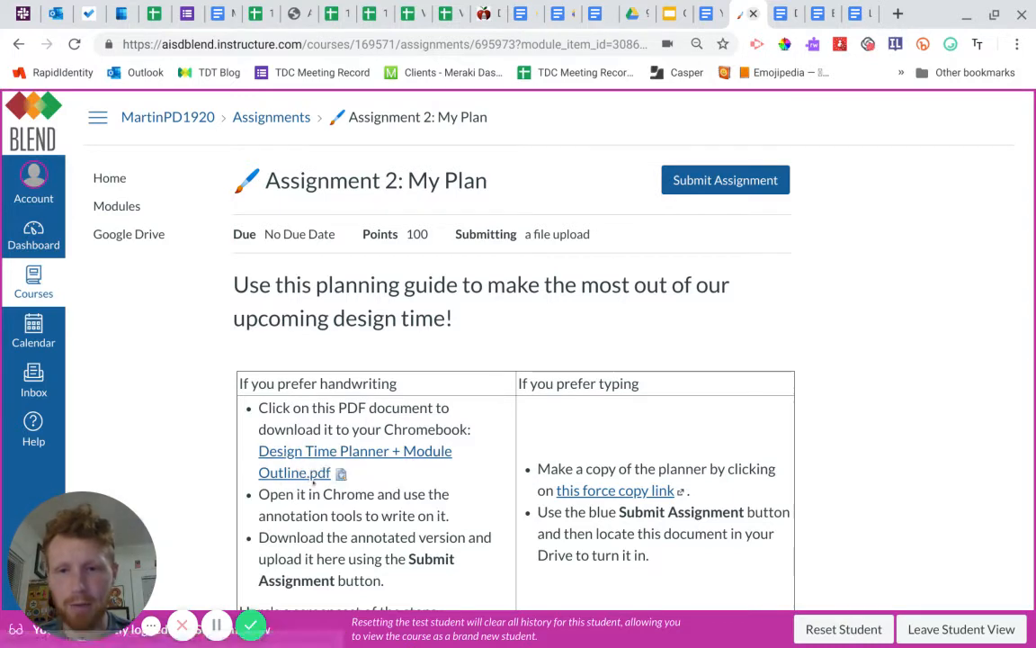
pyautogui.moveTo(354, 460)
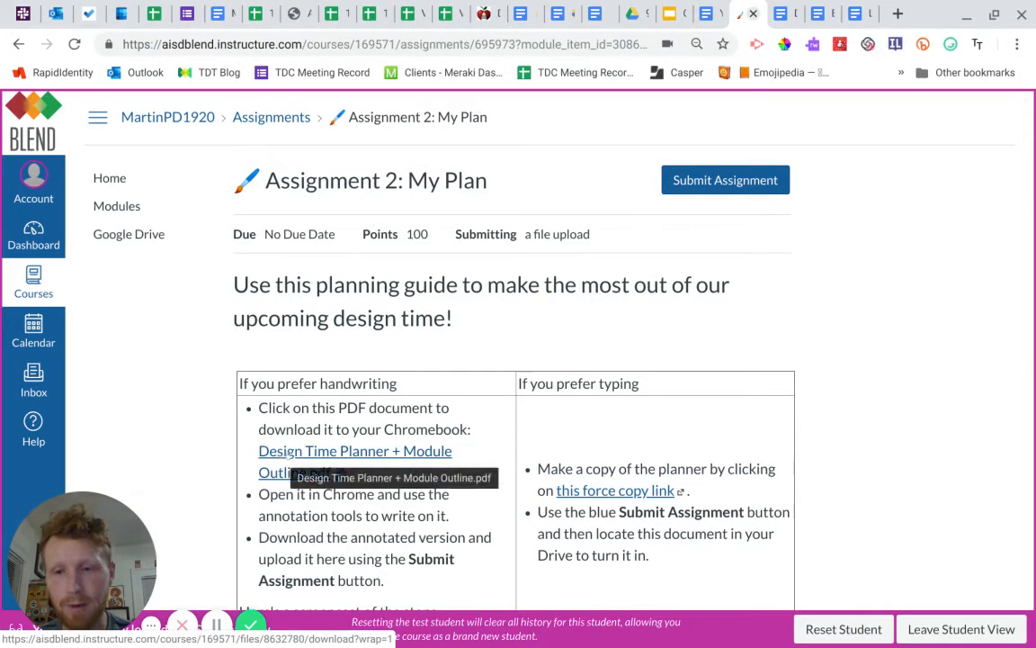
# Step: Download 'Design Time Planner + Module Outline.pdf' from the assignment instructions
pyautogui.click(354, 450)
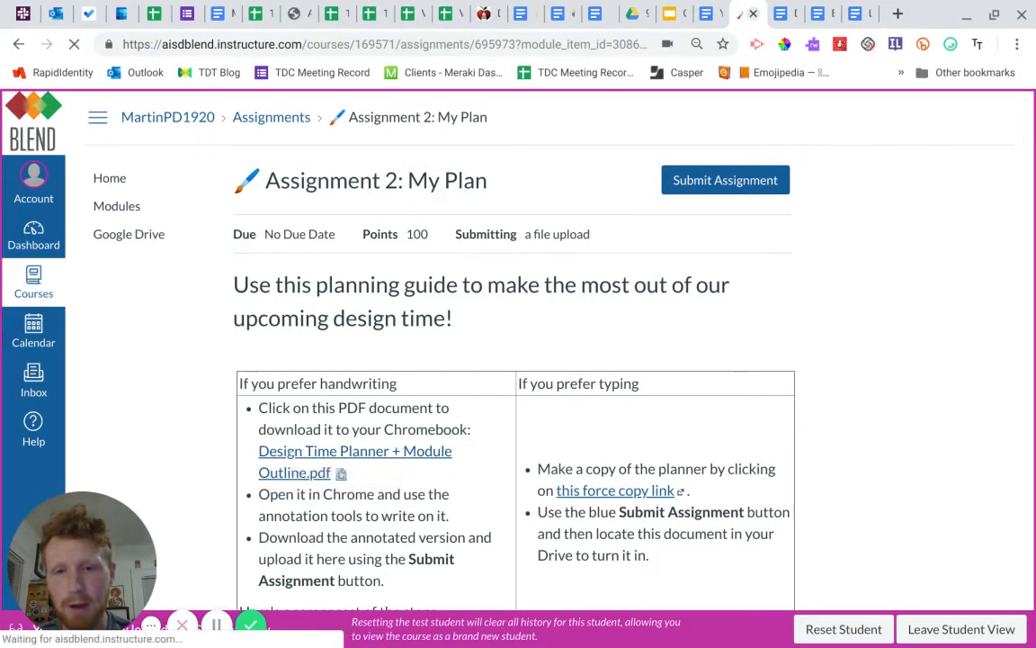
pyautogui.click(354, 450)
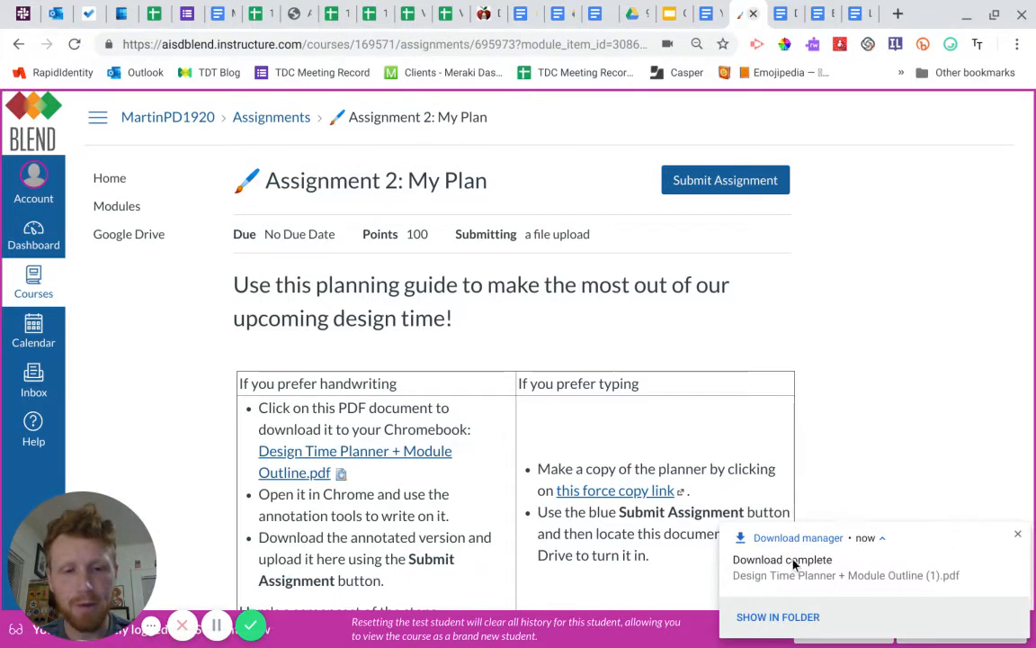
pyautogui.moveTo(844, 574)
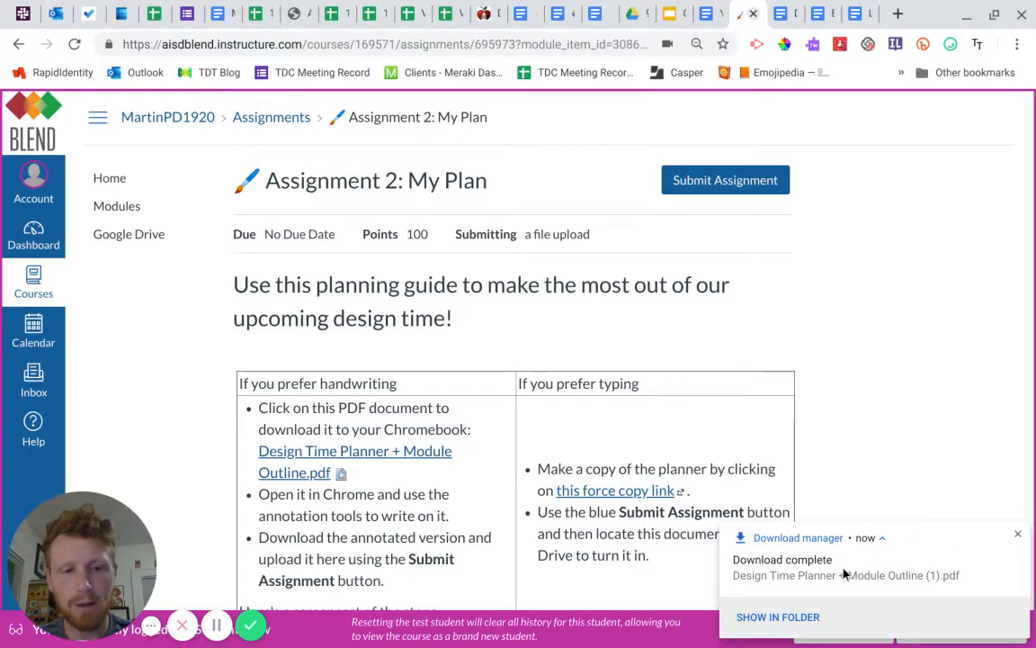
# Step: View the downloaded planner in Chrome's PDF viewer with annotation mode switched on
pyautogui.click(846, 576)
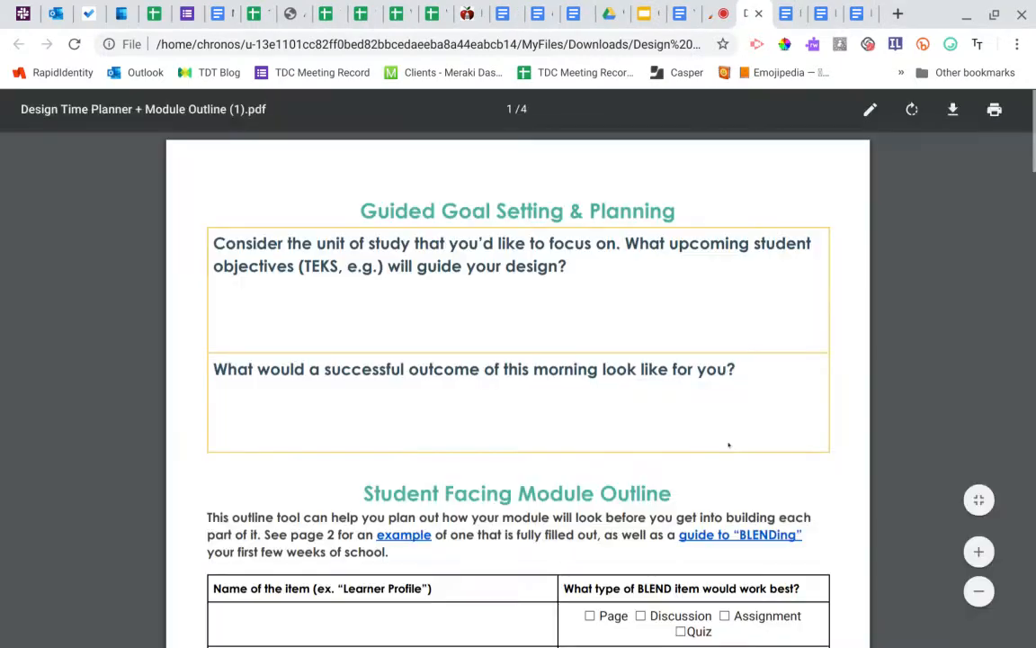
pyautogui.moveTo(880, 314)
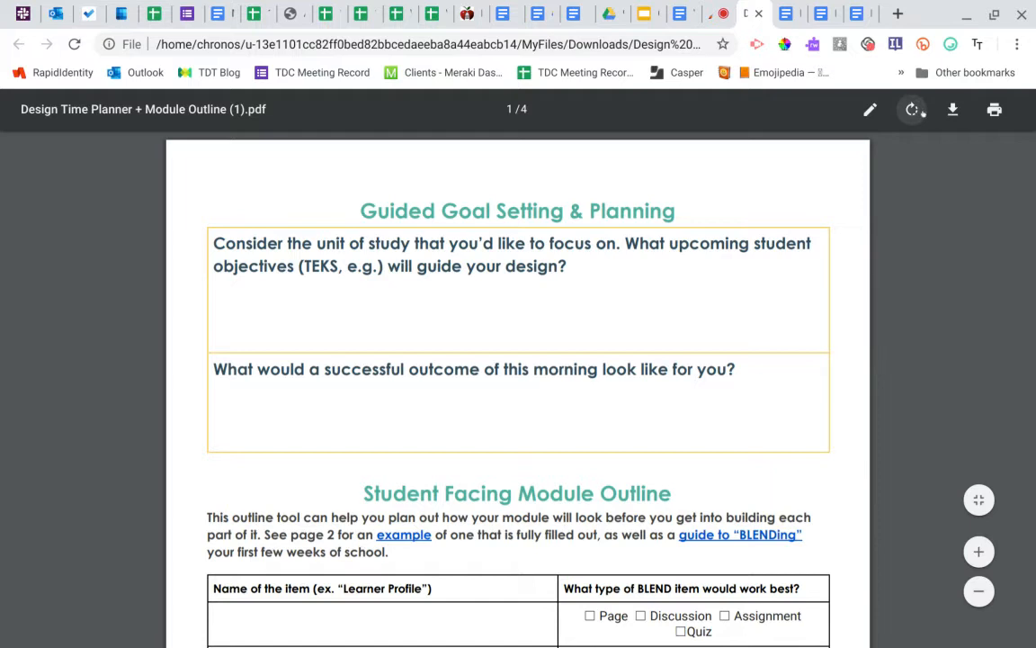
pyautogui.moveTo(870, 109)
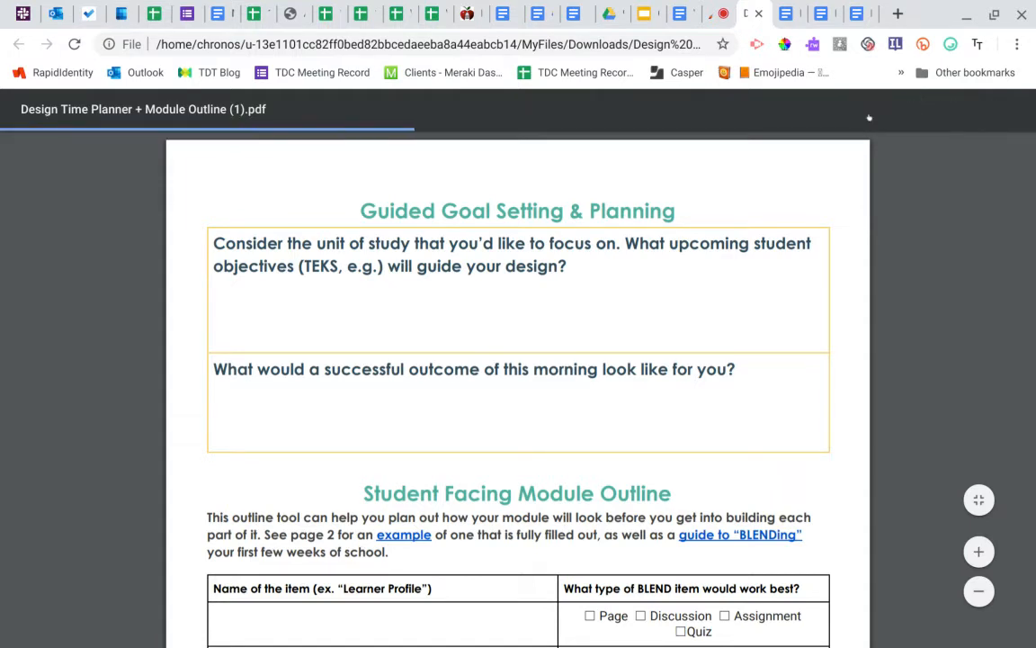
pyautogui.moveTo(900, 198)
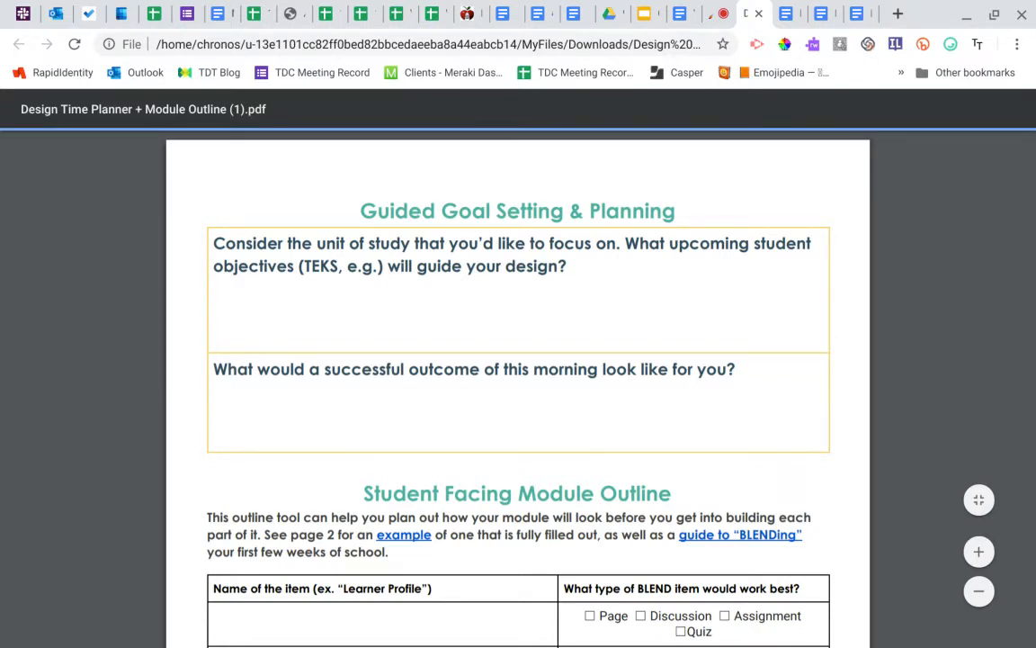
pyautogui.click(871, 110)
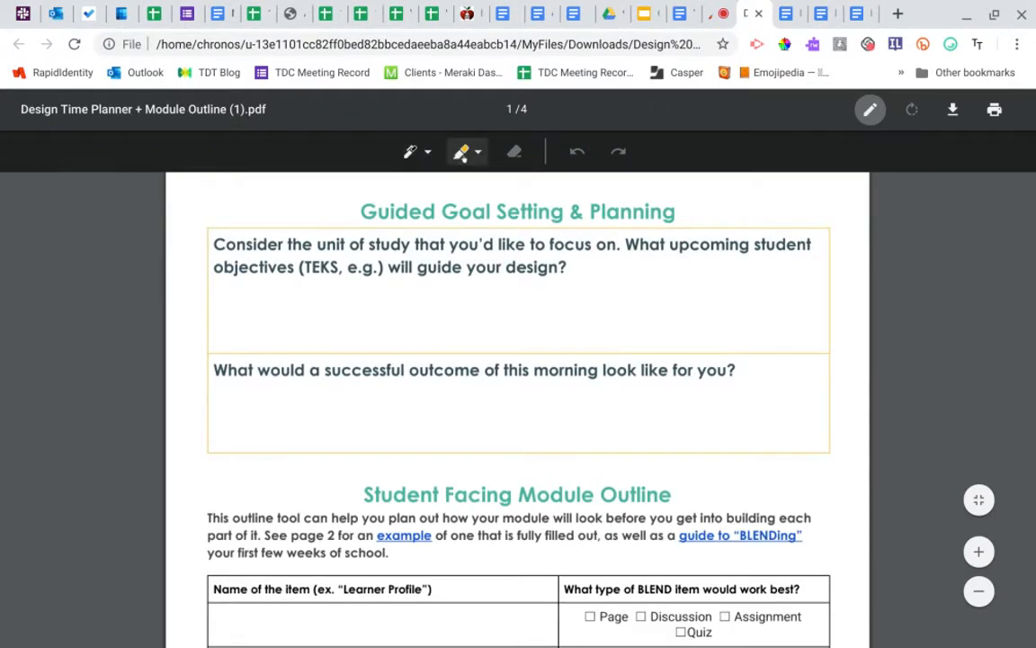
pyautogui.moveTo(410, 151)
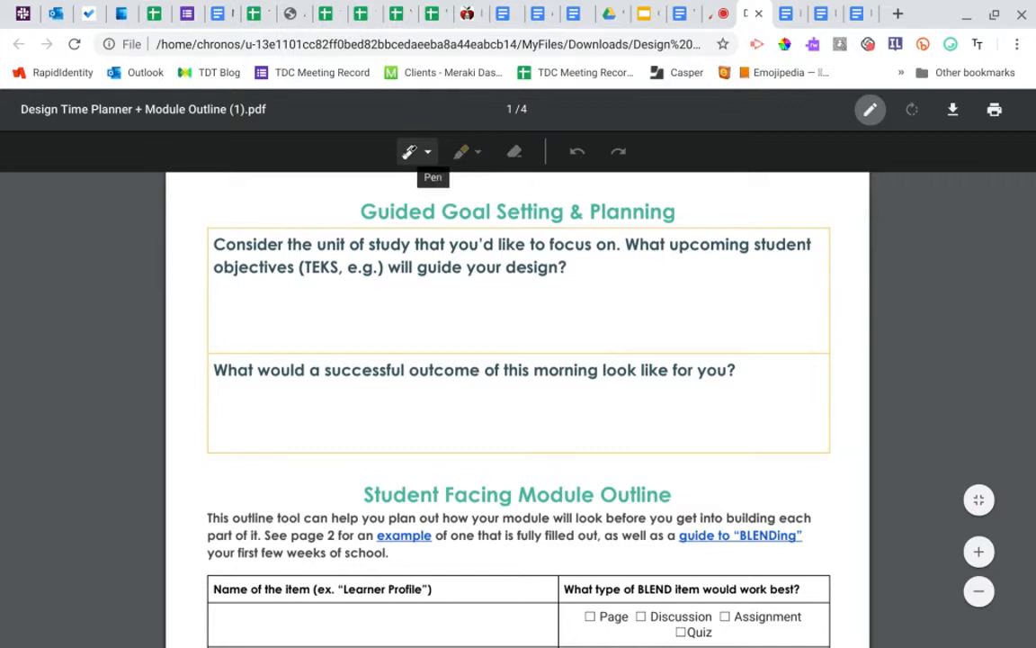
# Step: Handwrite 'Write' in blue ink in the first answer box and start saving a copy
pyautogui.click(428, 151)
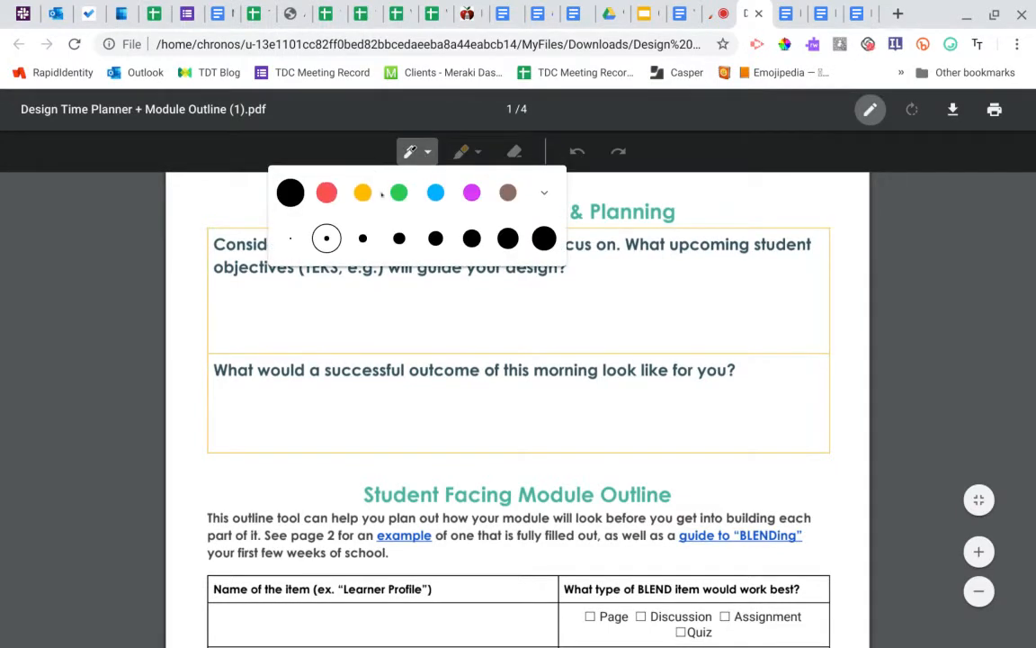
pyautogui.click(435, 193)
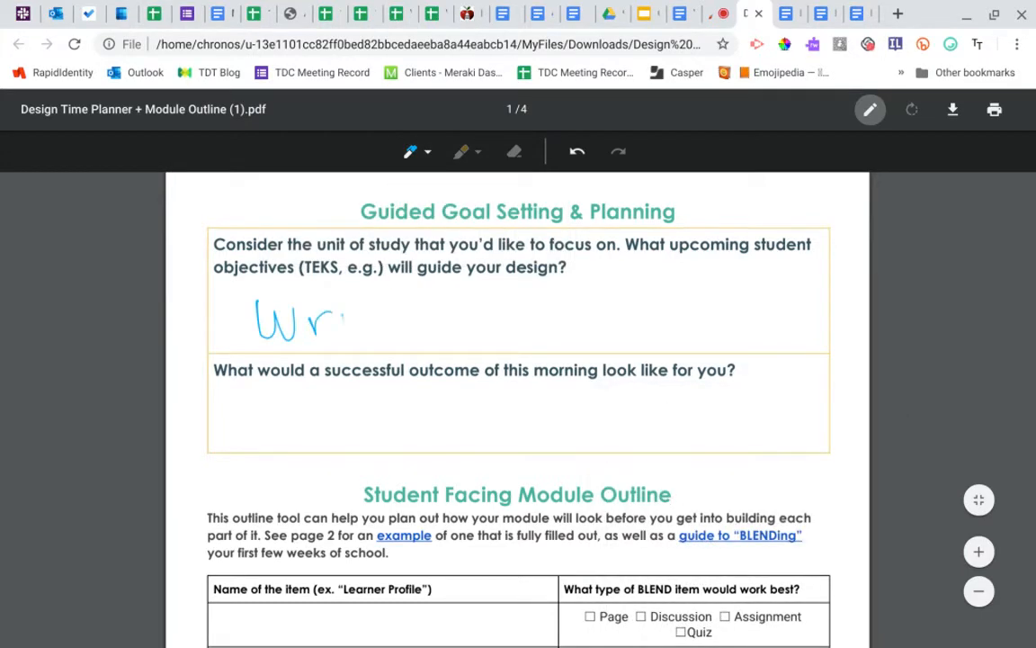
pyautogui.moveTo(342, 320); pyautogui.dragTo(410, 320)
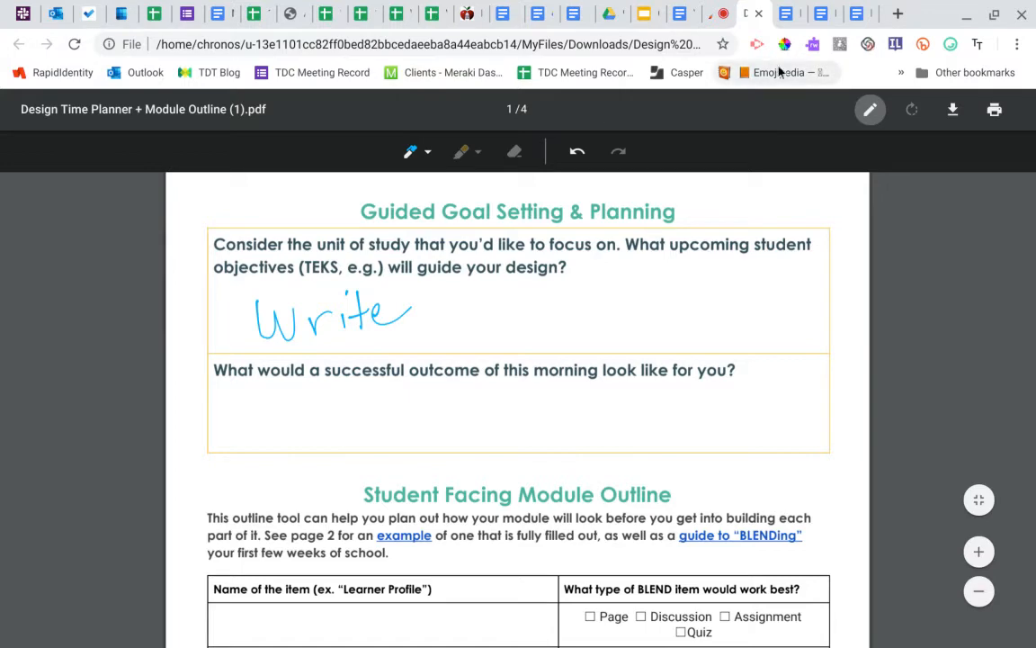
pyautogui.moveTo(951, 110)
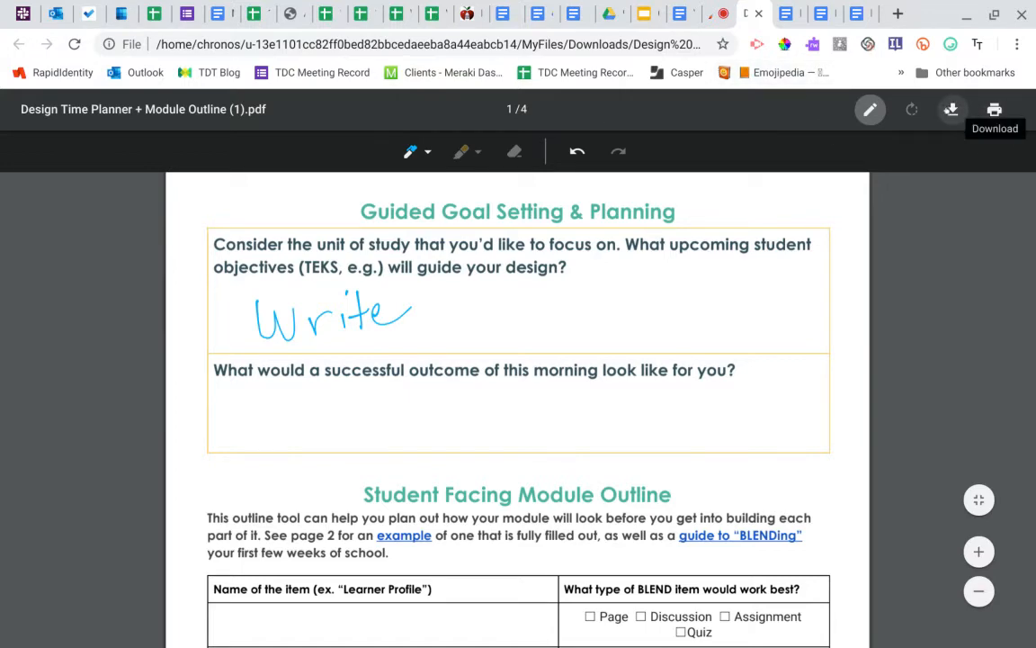
pyautogui.click(950, 110)
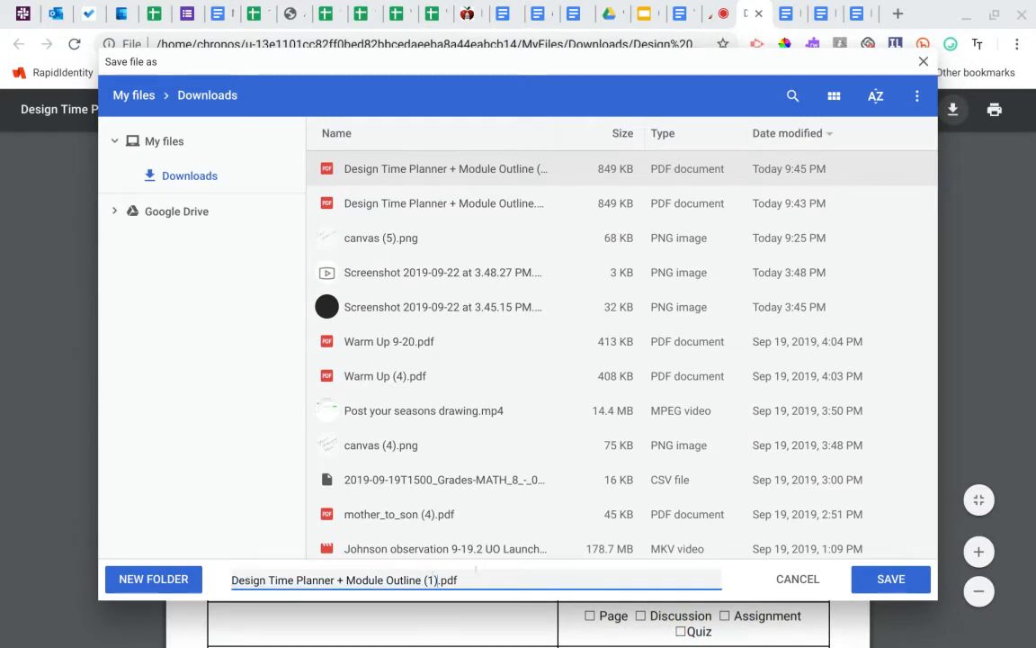
# Step: Rename the copy by dropping '(1)' and adding 'completed', saving it to Downloads
pyautogui.press('Backspace')
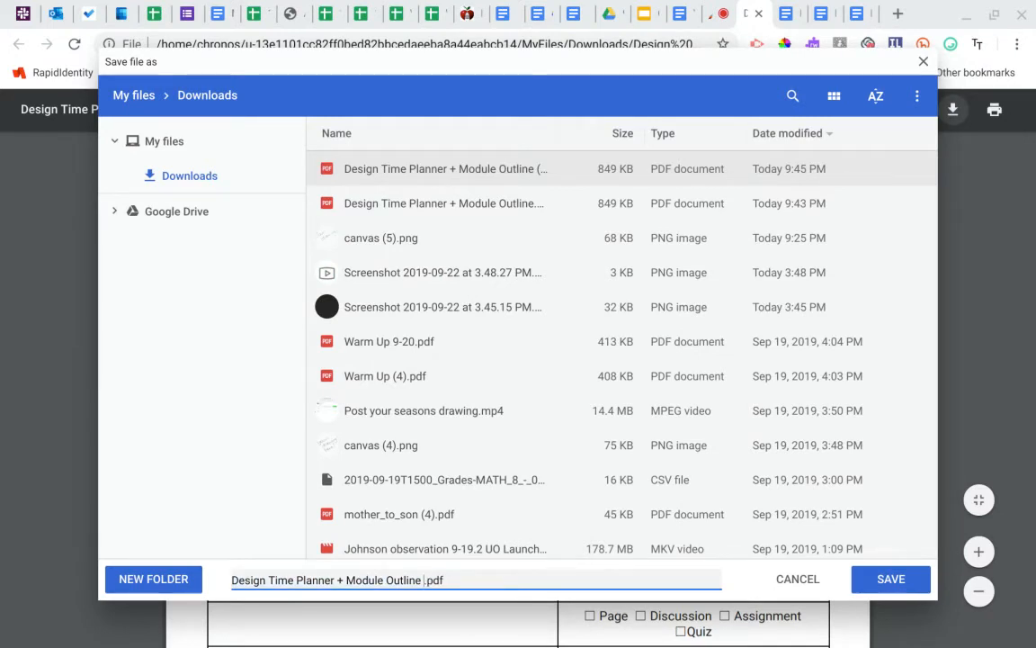
pyautogui.write('co')
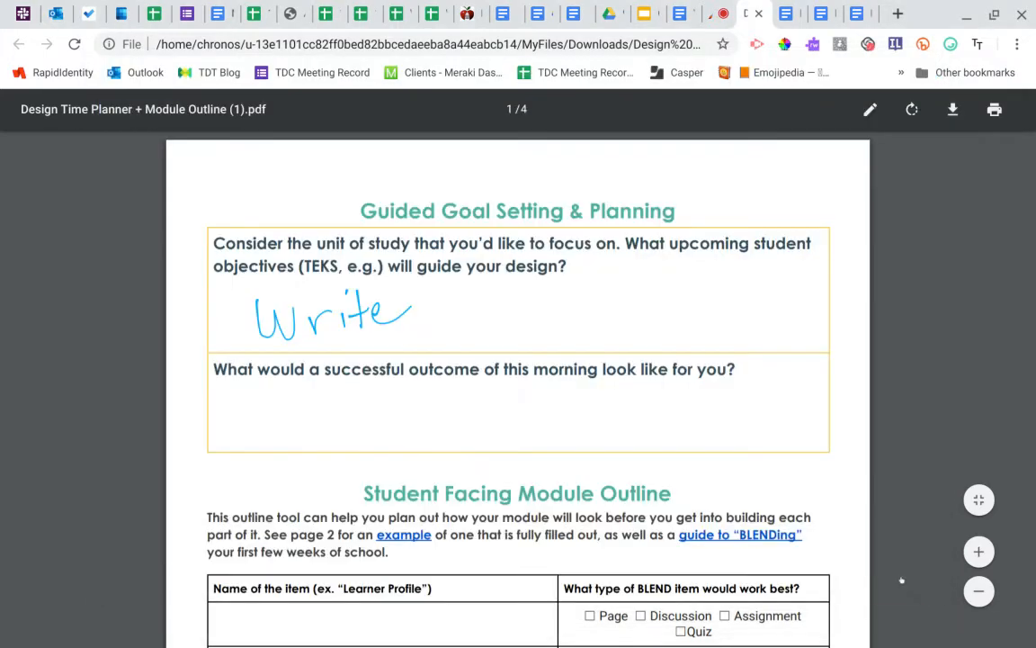
pyautogui.moveTo(902, 337)
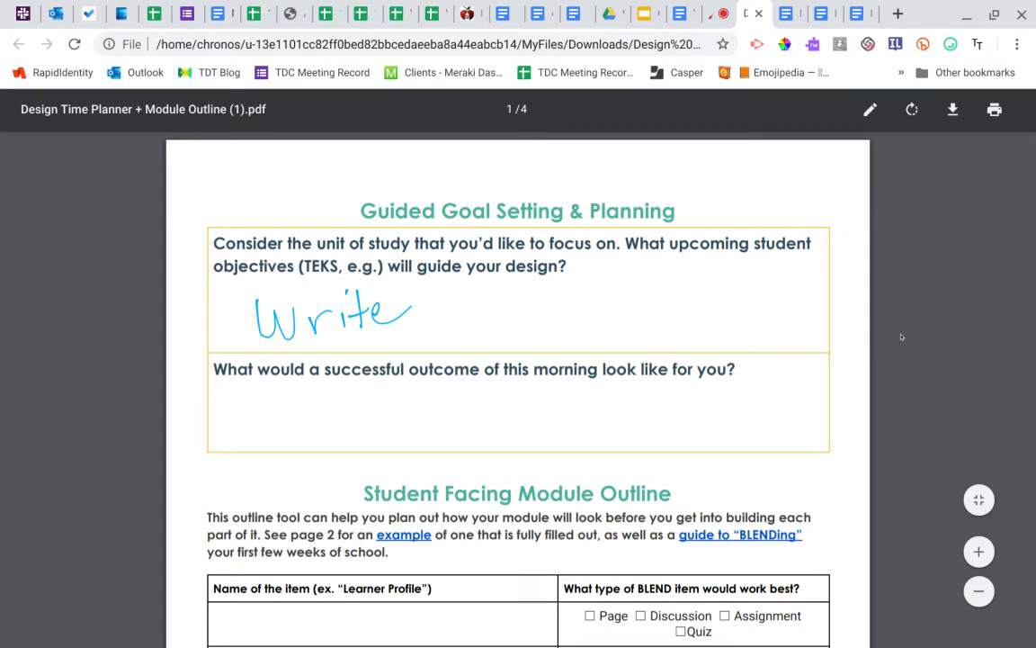
# Step: Return to the BLEND assignment and reach its File Upload chooser
pyautogui.click(711, 15)
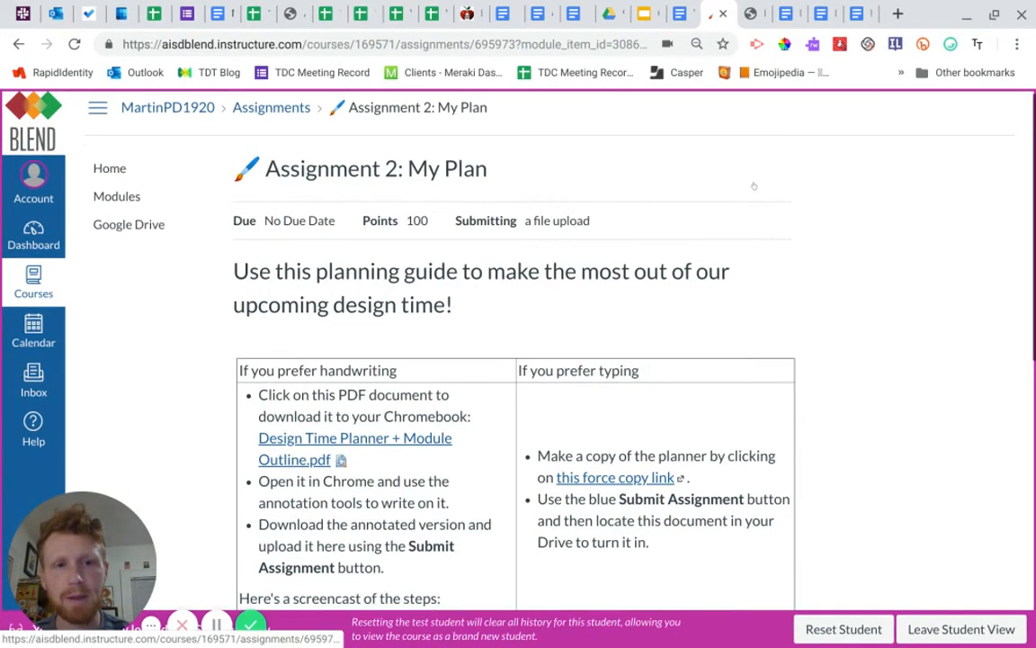
pyautogui.scroll(-3)
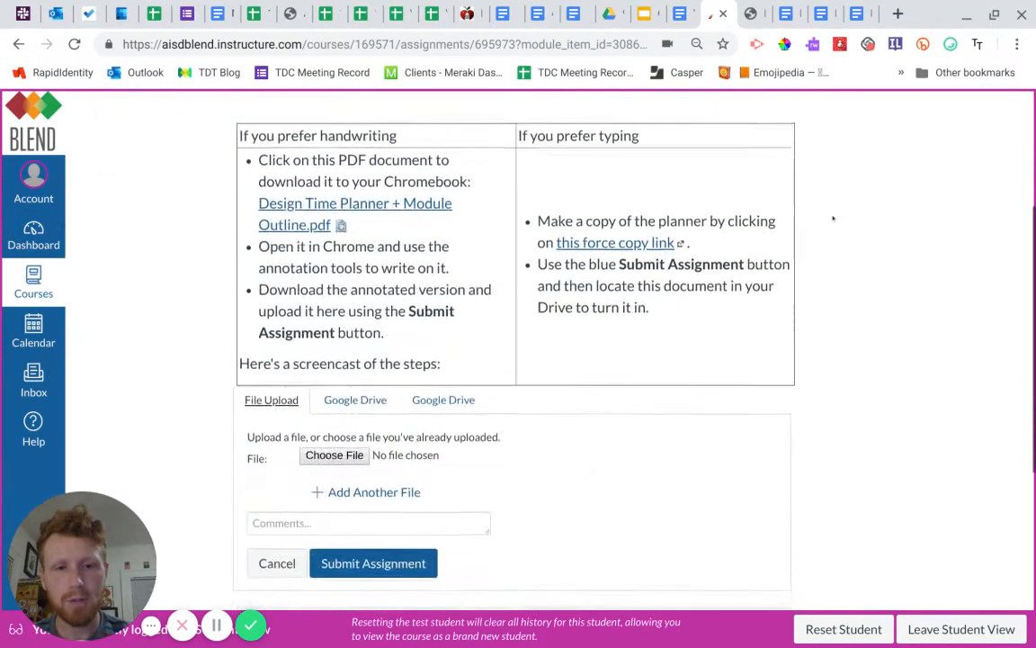
pyautogui.scroll(-3)
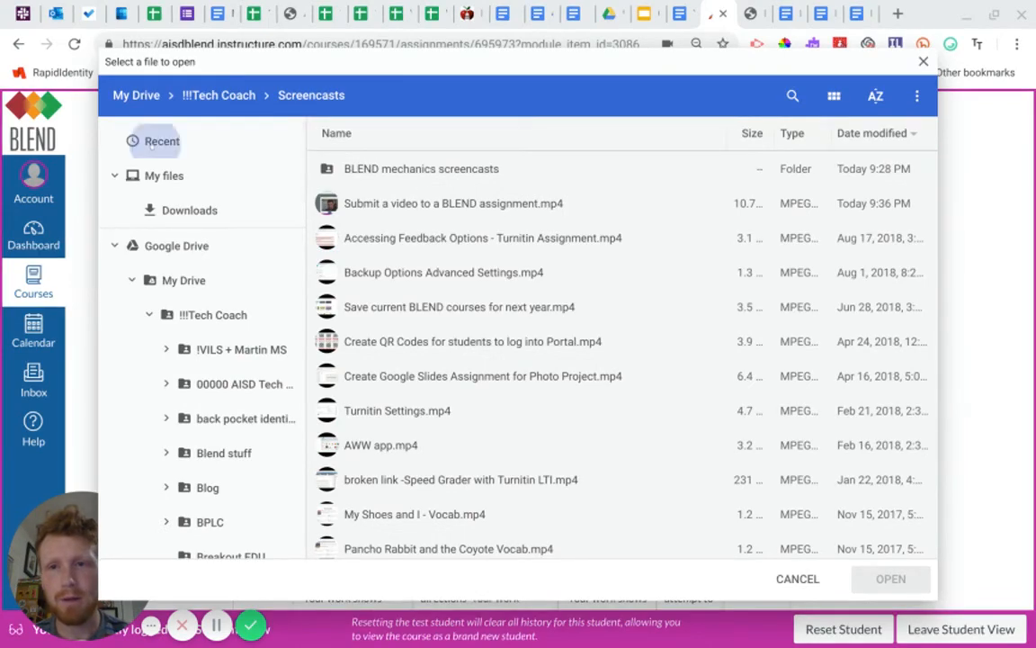
# Step: Attach the 'completed' planner PDF from Recent files and submit the assignment
pyautogui.click(162, 141)
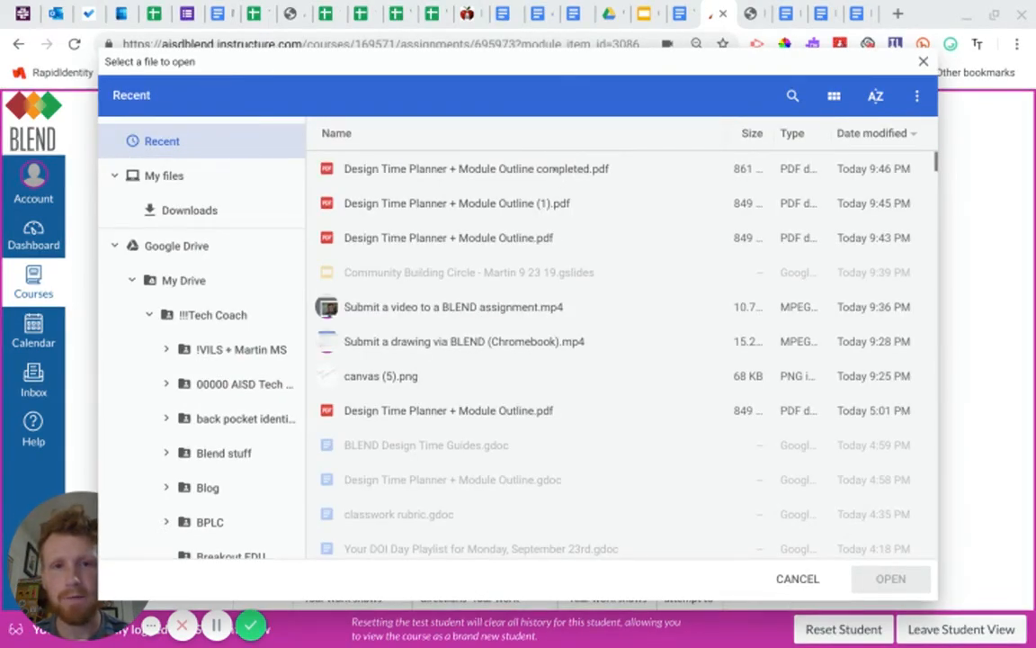
pyautogui.click(475, 169)
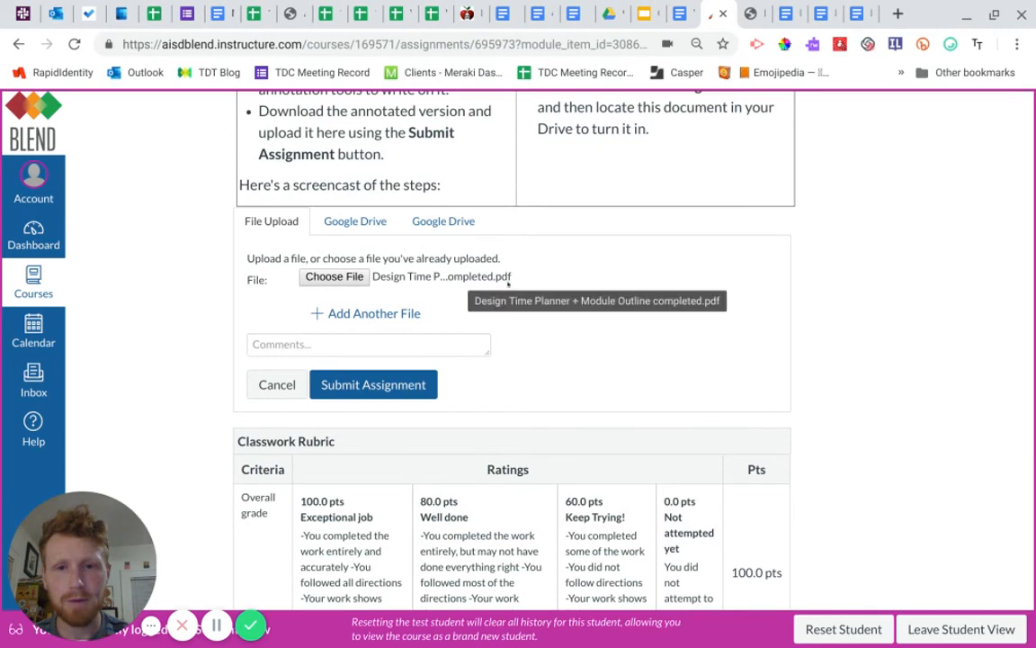
pyautogui.moveTo(372, 385)
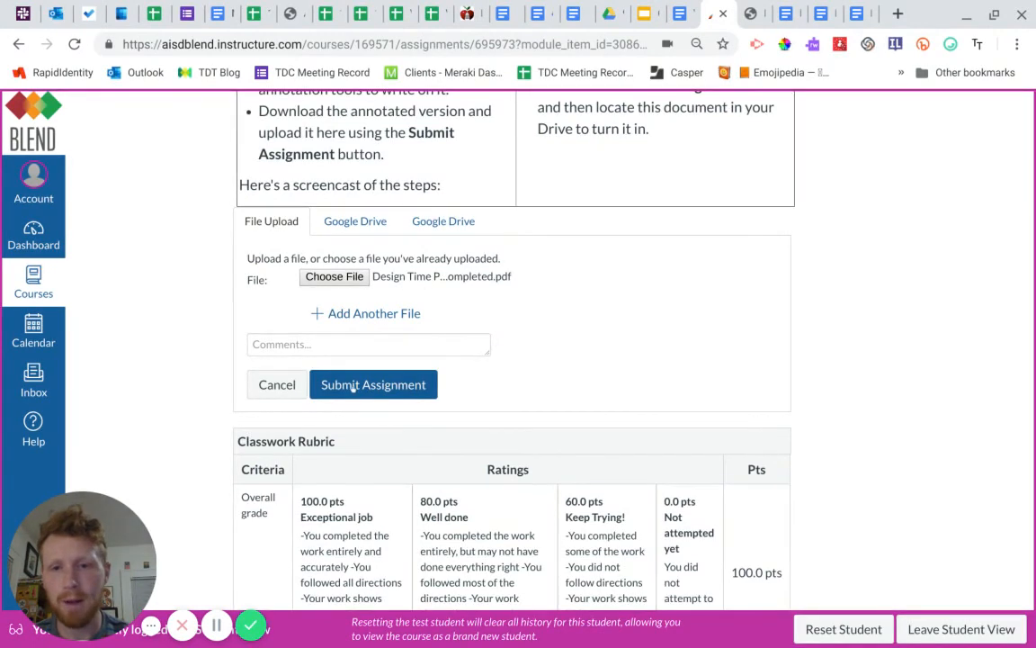
pyautogui.click(373, 385)
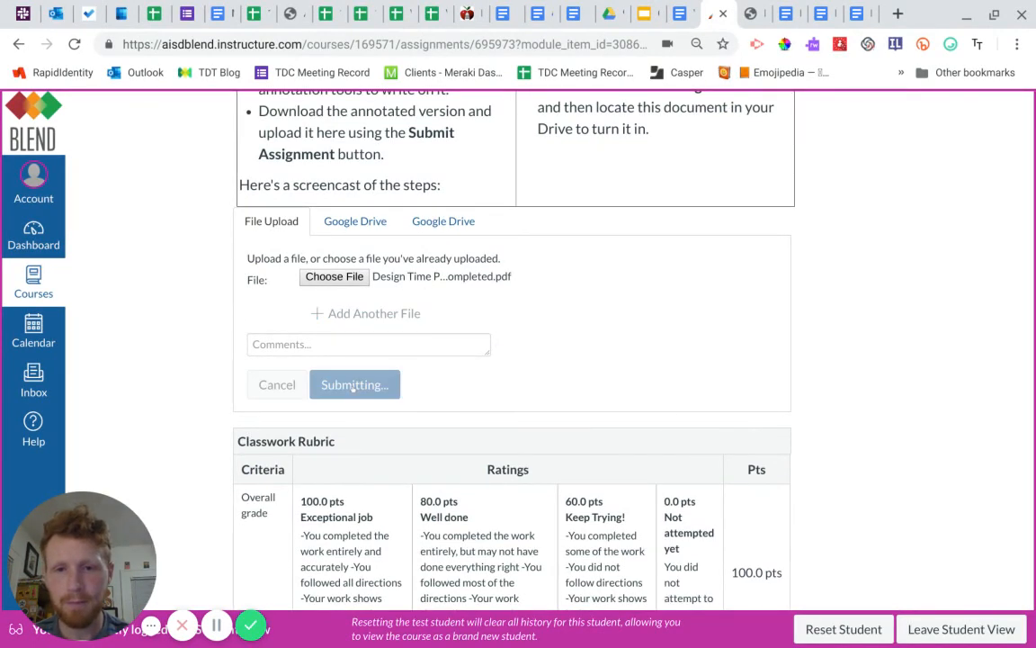
pyautogui.click(354, 385)
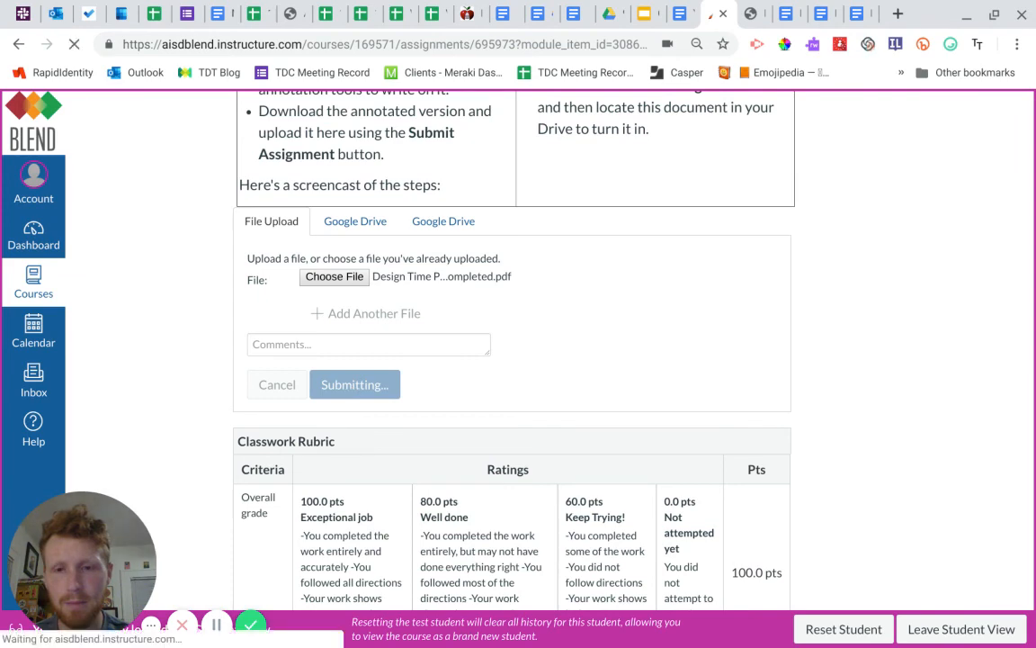